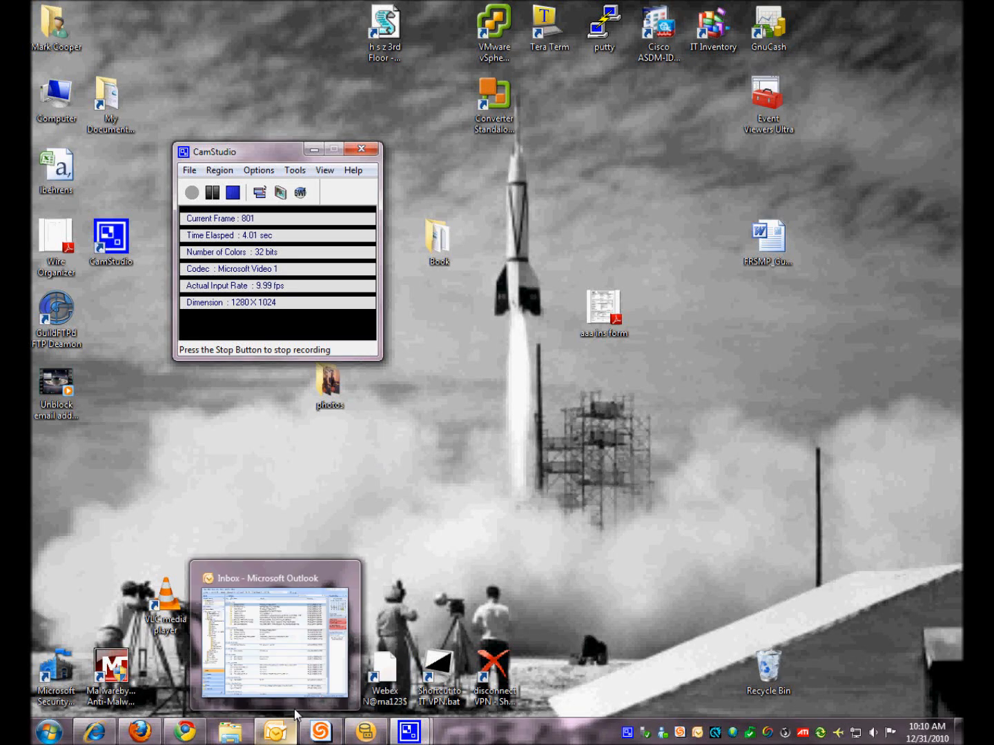
mouse_move(370, 599)
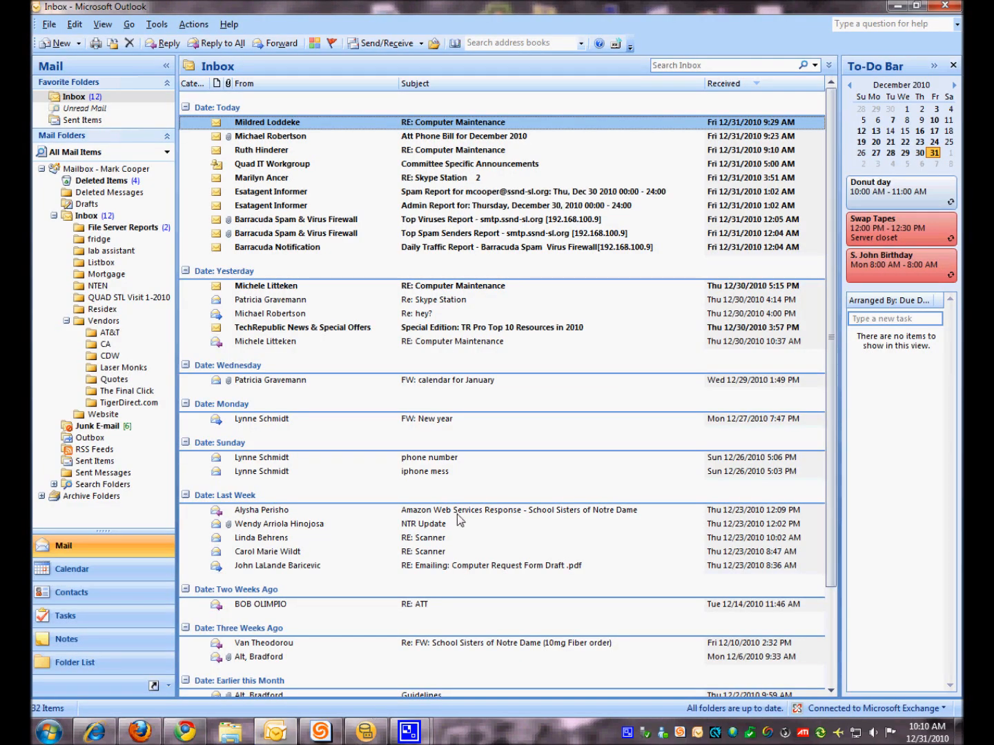
mouse_move(480, 504)
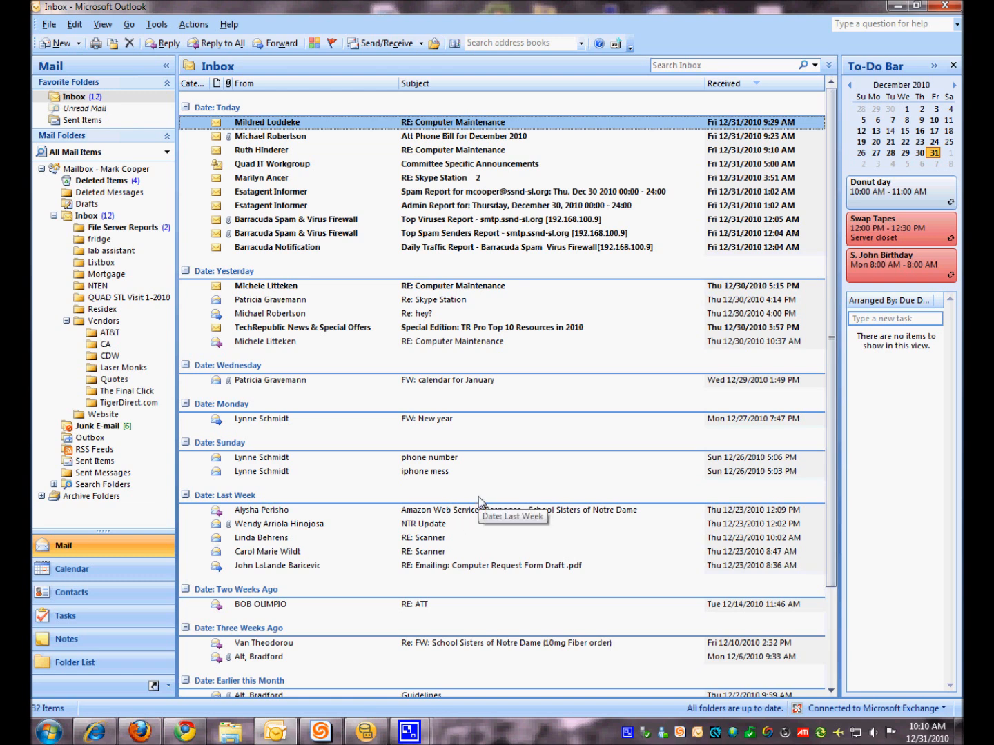
Reach Outlook's Options dialog from the Tools menu.
click(157, 24)
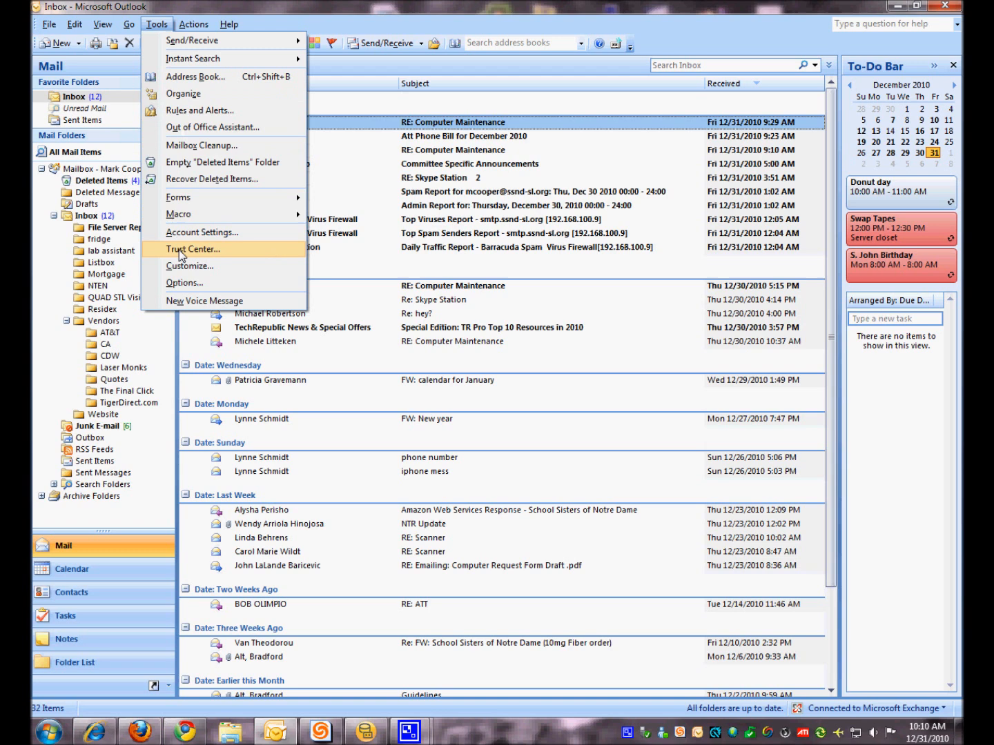
mouse_move(184, 282)
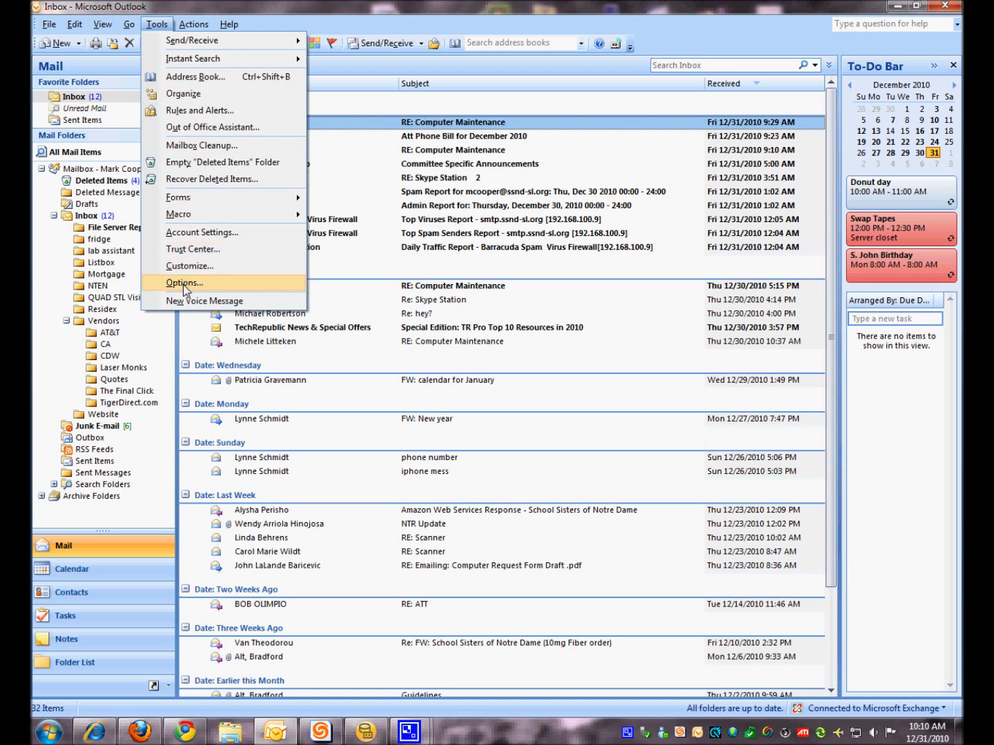
click(184, 282)
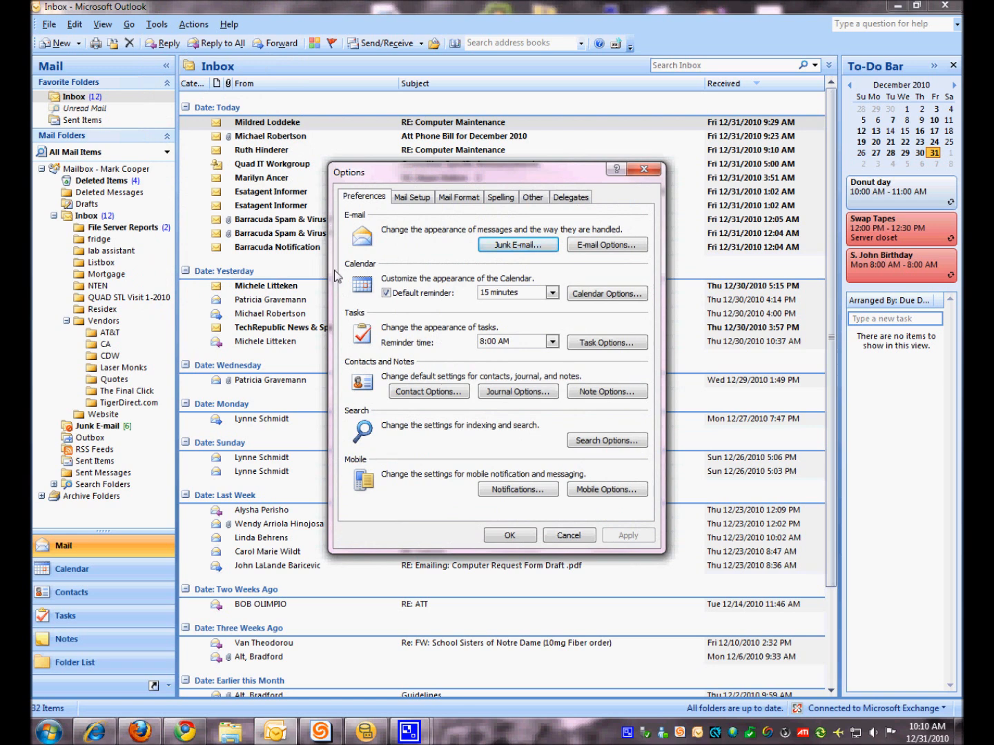
mouse_move(487, 231)
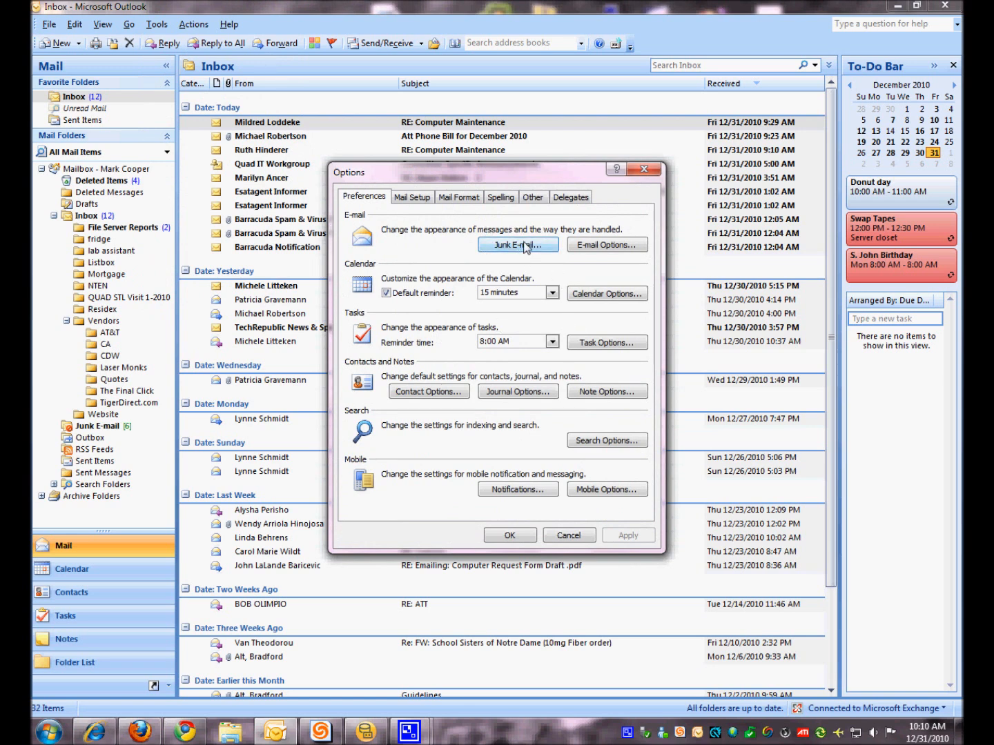
Bring up Junk E-mail Options on the Blocked Senders list.
click(518, 245)
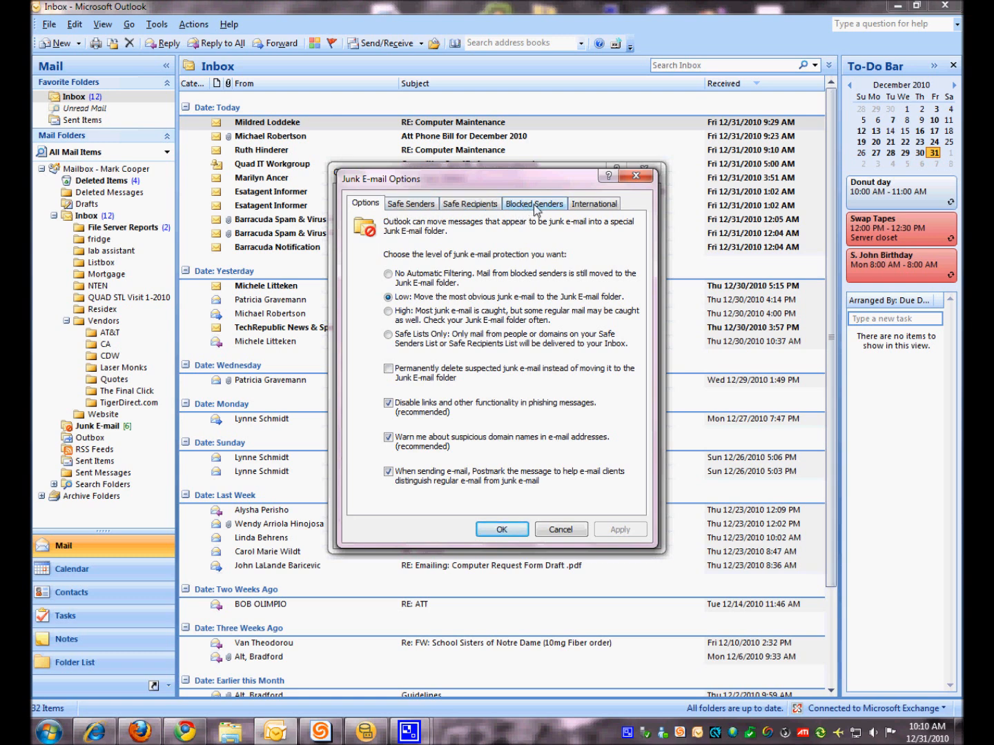
click(534, 203)
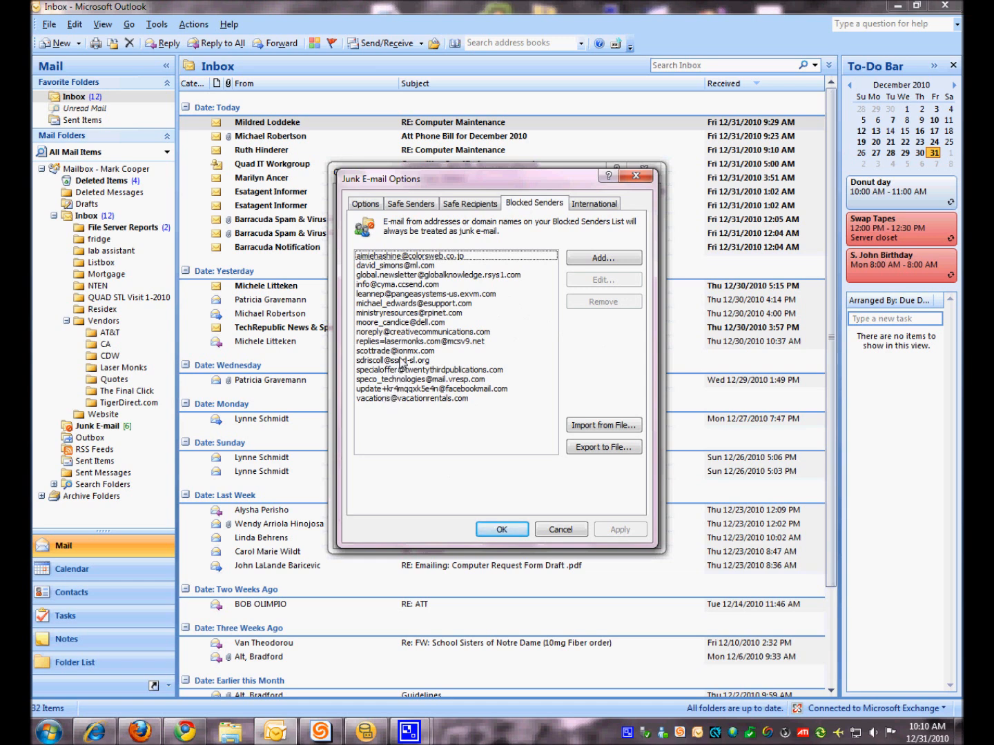
Remove the ssnd-sl.org address from Blocked Senders and accept with OK.
click(394, 360)
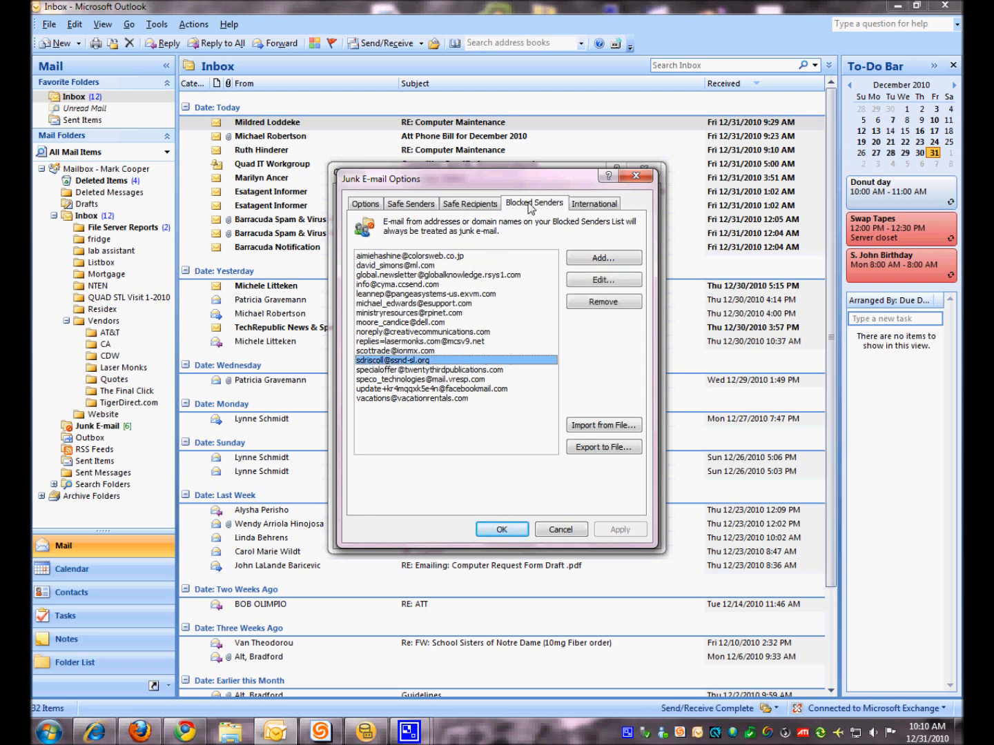
mouse_move(603, 302)
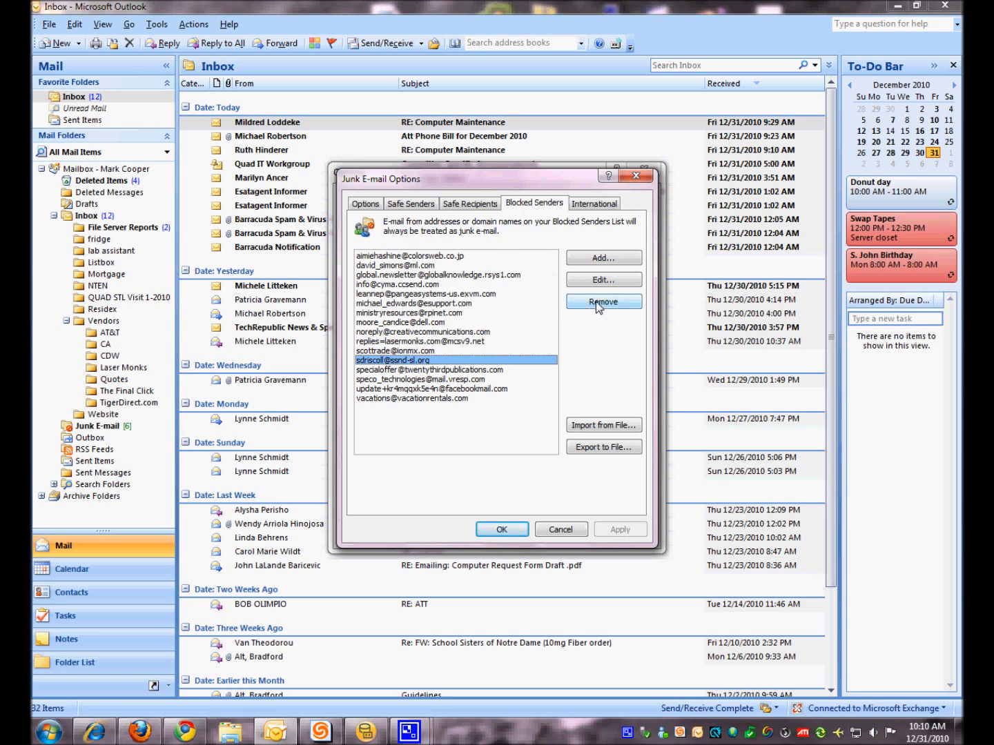
click(602, 301)
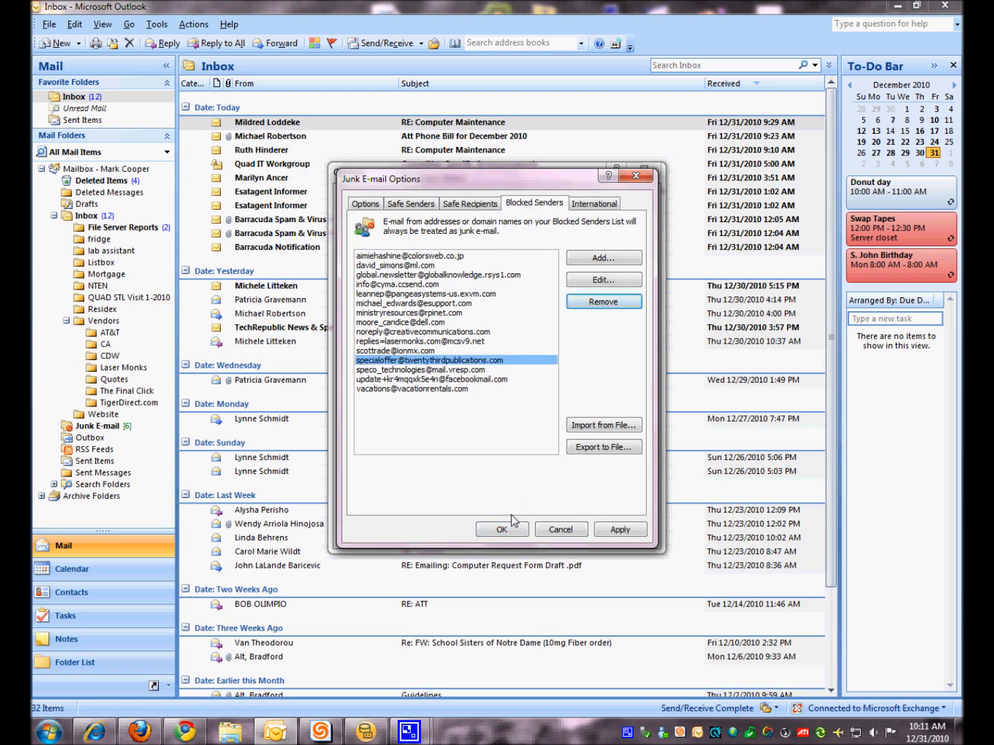
click(502, 530)
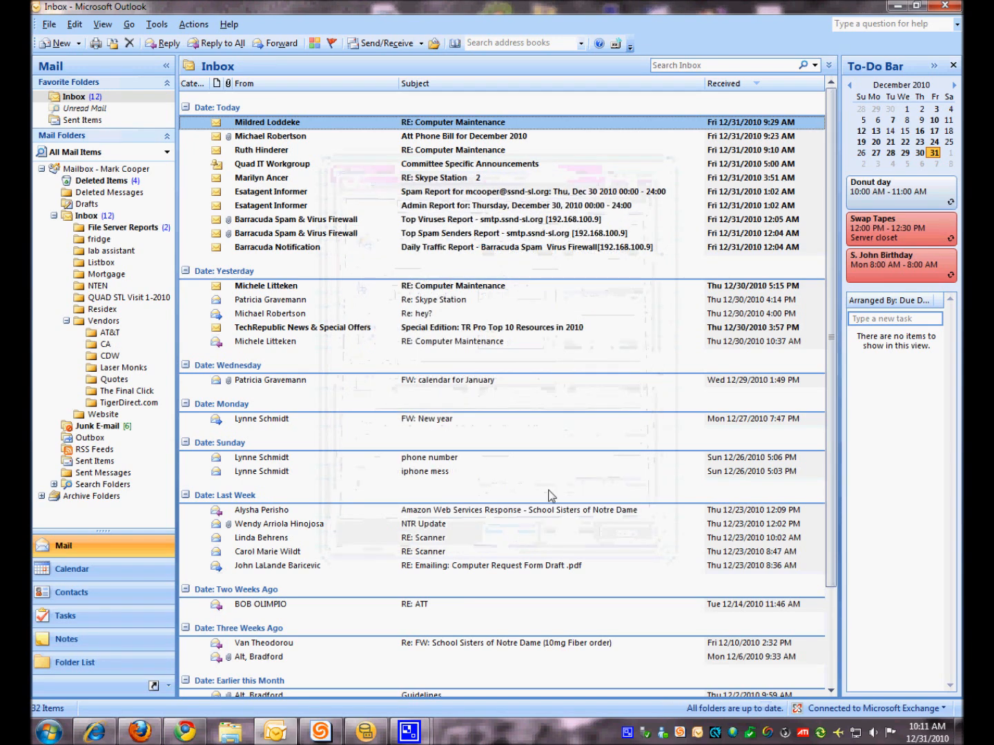